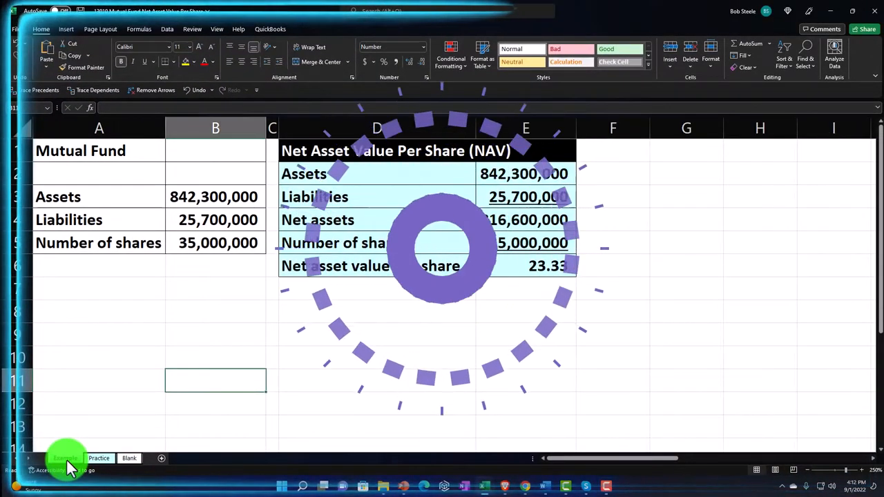
- Move to the Blank worksheet that holds the assets, liabilities and share count inputs
{"action": "left_click", "coordinate": [65, 458]}
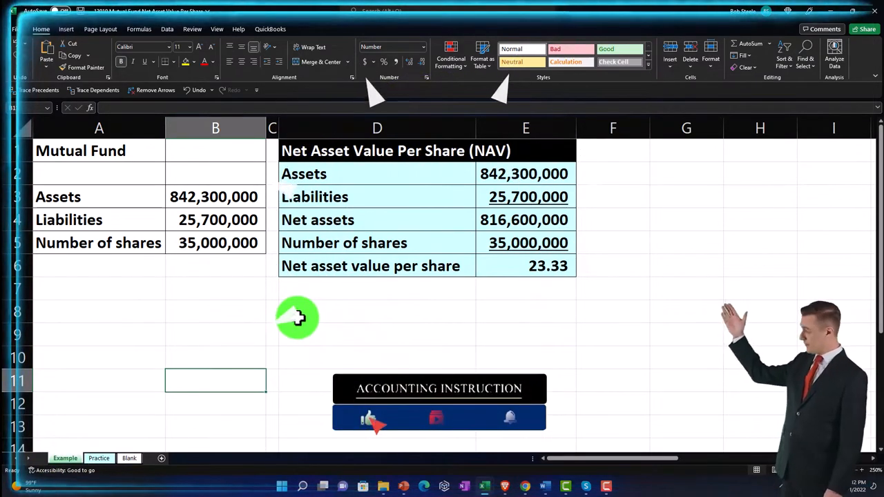
{"action": "mouse_move", "coordinate": [263, 270]}
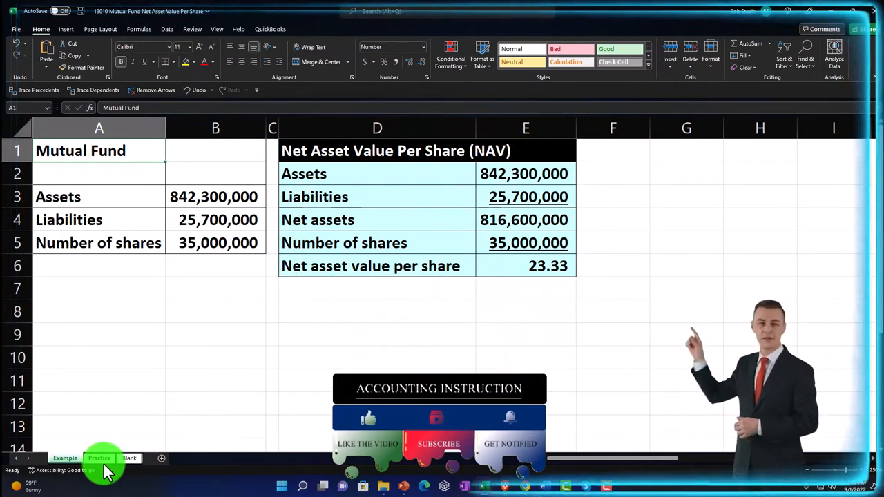
{"action": "left_click", "coordinate": [375, 334]}
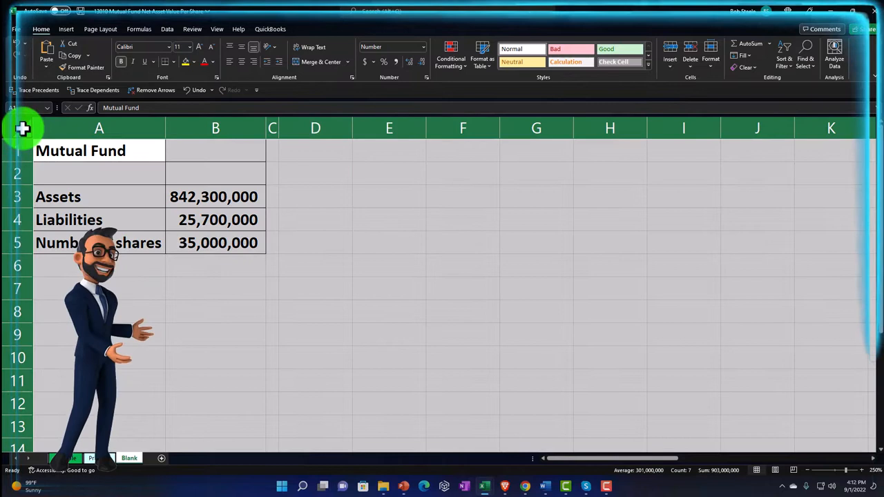
- Apply a currency format with no symbol, 0 decimals and red (1,234) negatives to all cells
{"action": "right_click", "coordinate": [331, 205]}
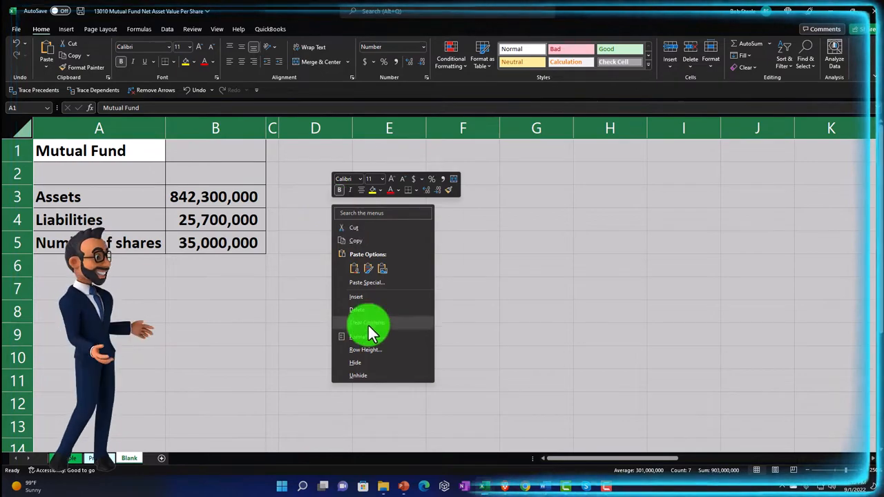
{"action": "left_click", "coordinate": [367, 324]}
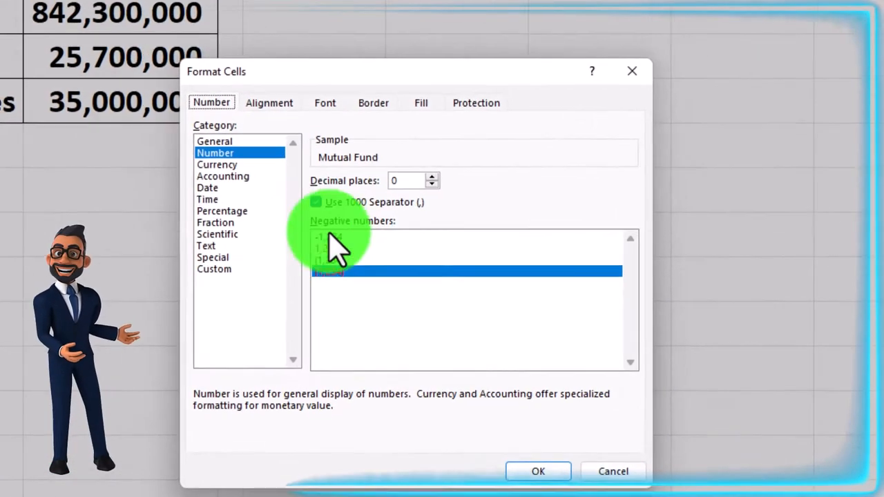
{"action": "left_click", "coordinate": [215, 160]}
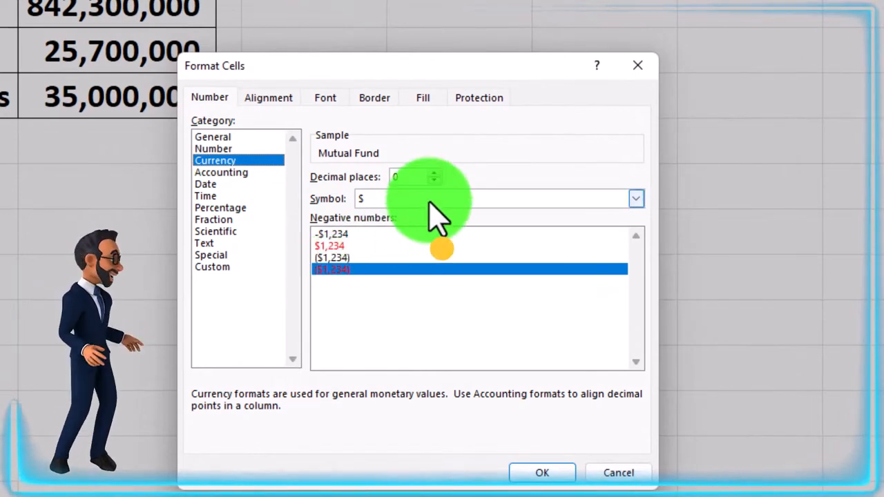
{"action": "left_click", "coordinate": [632, 199]}
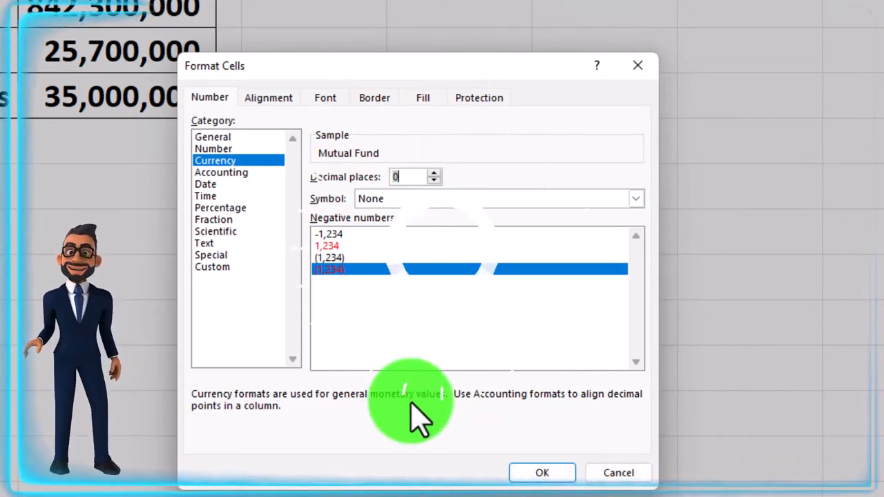
{"action": "mouse_move", "coordinate": [635, 66]}
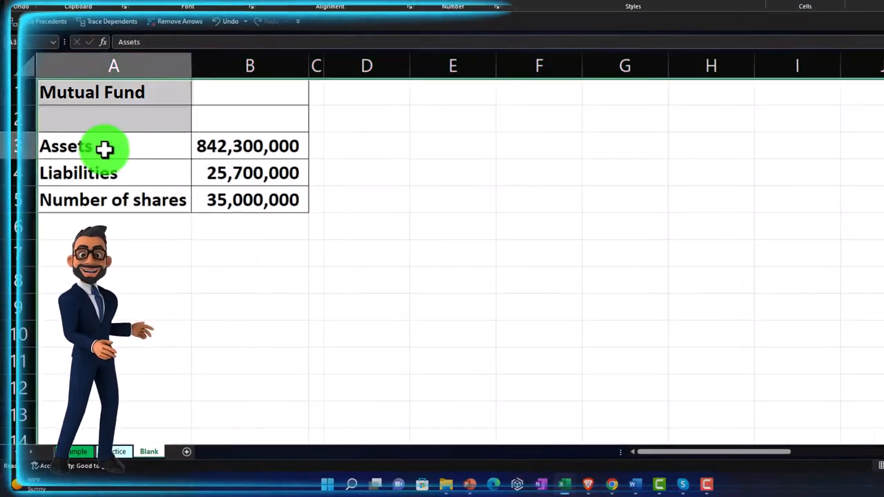
{"action": "left_click", "coordinate": [248, 146]}
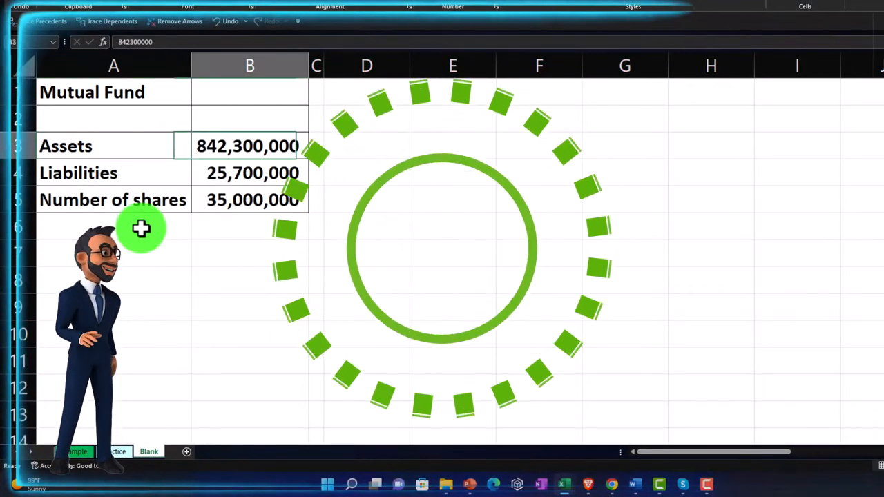